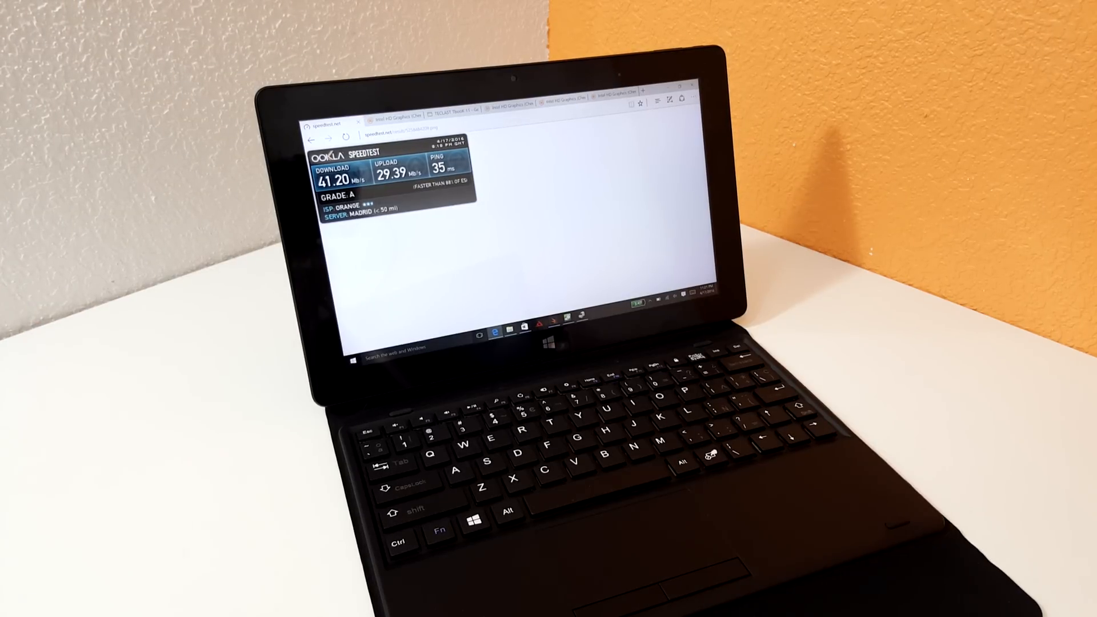
Step: Bring up the tablet's hardware device categories in Device Manager
click(396, 114)
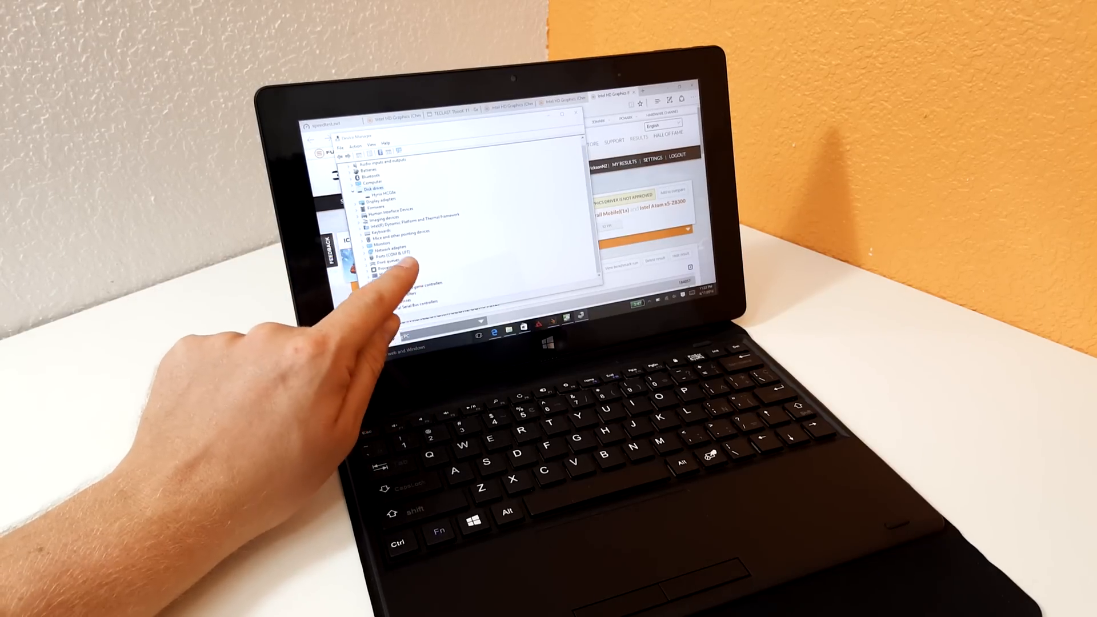
click(363, 246)
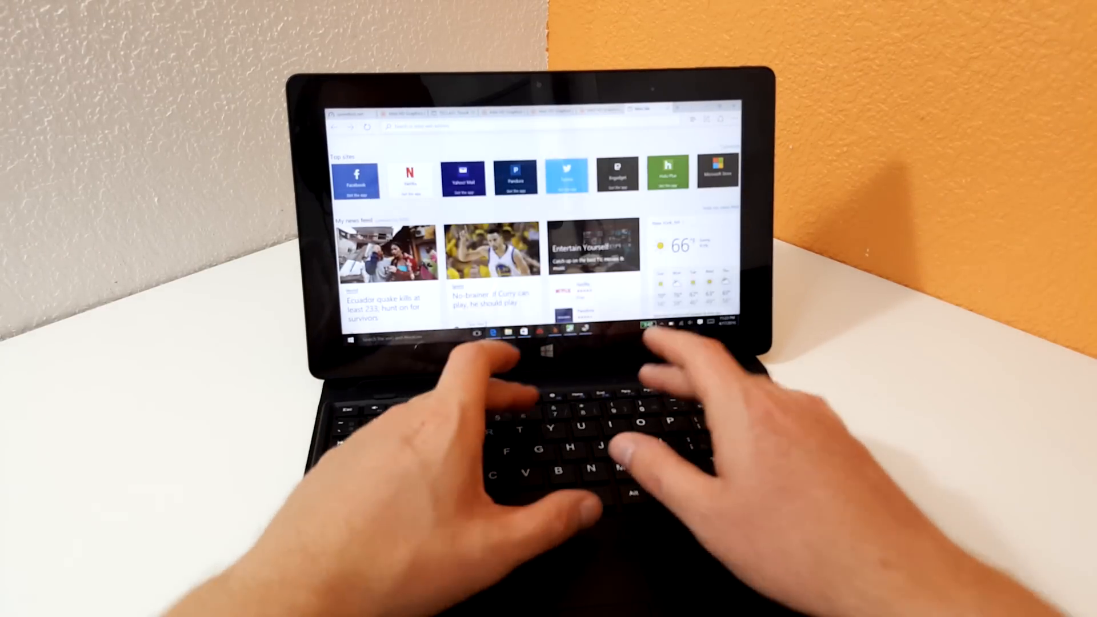
Step: Go to youtube.com from the new tab's address bar
text(youtube)
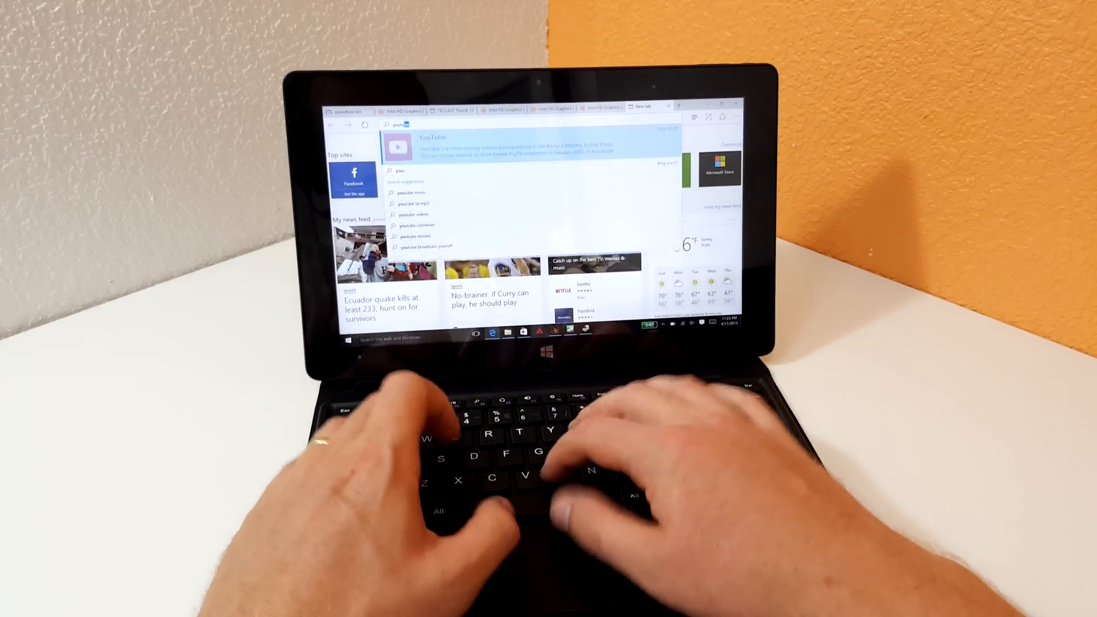
text(co)
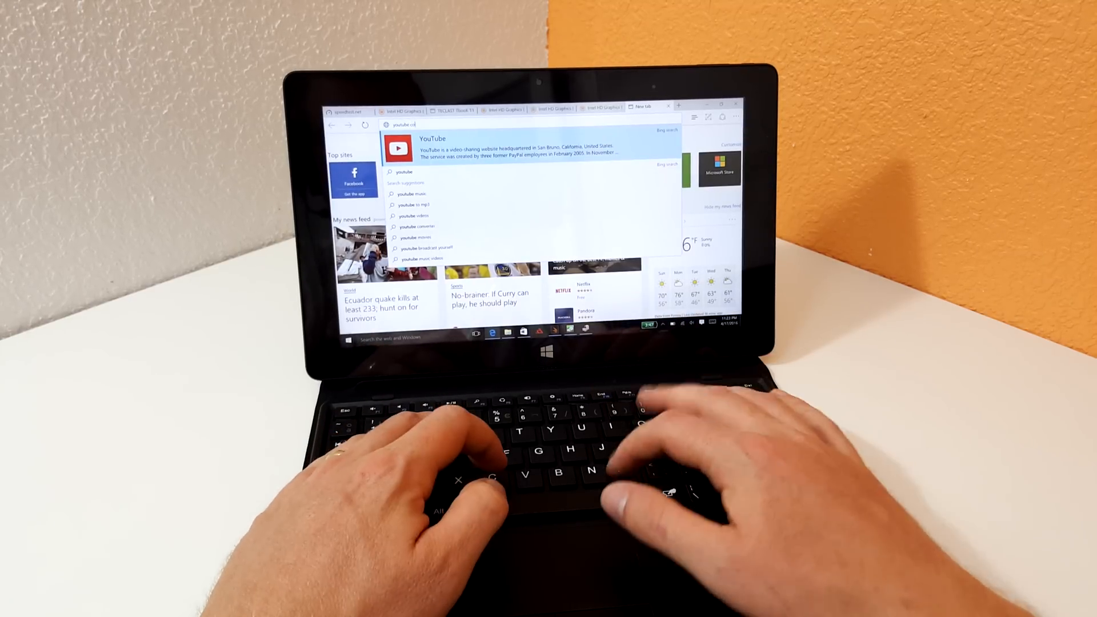
key(Enter)
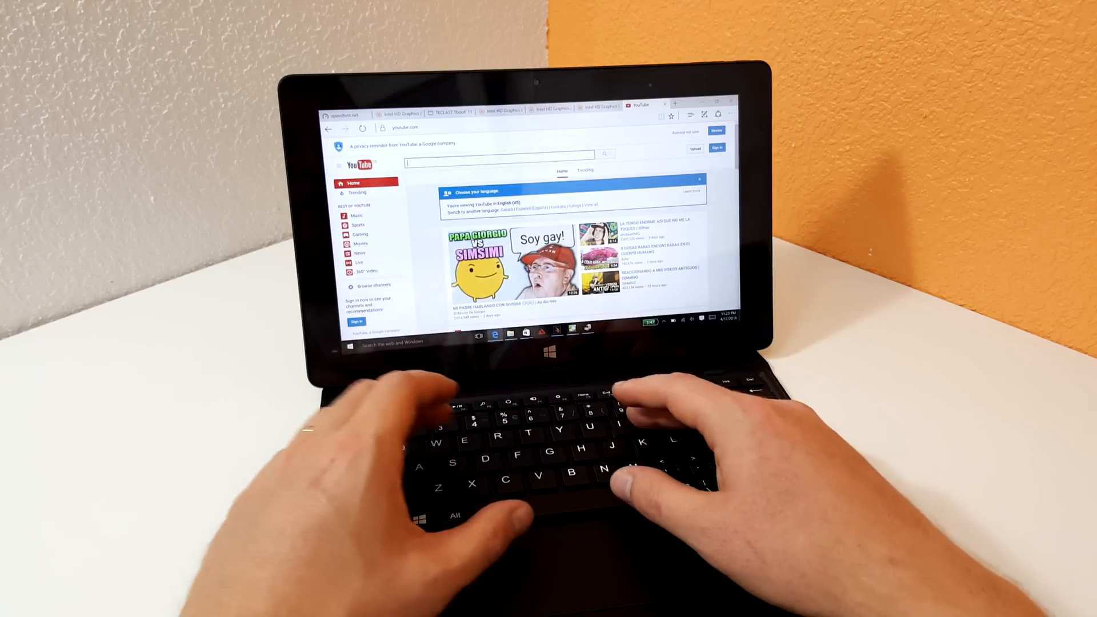
Step: Search 'carbon based lifeforms', start World Of Sleepers and skip its ad
text(c)
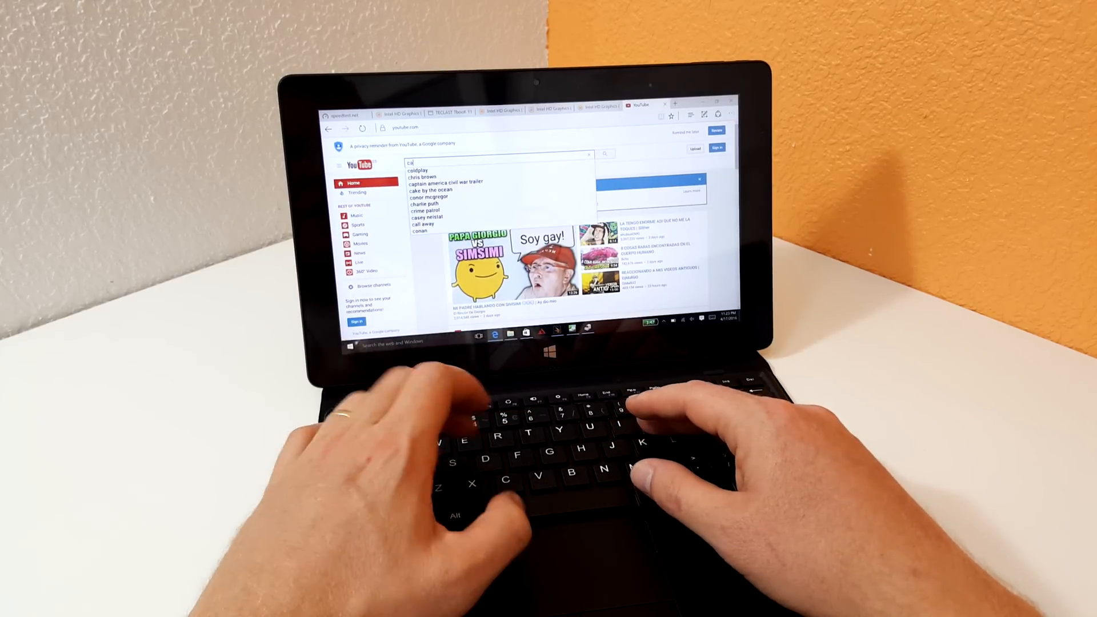
text(arbon based lifeforms)
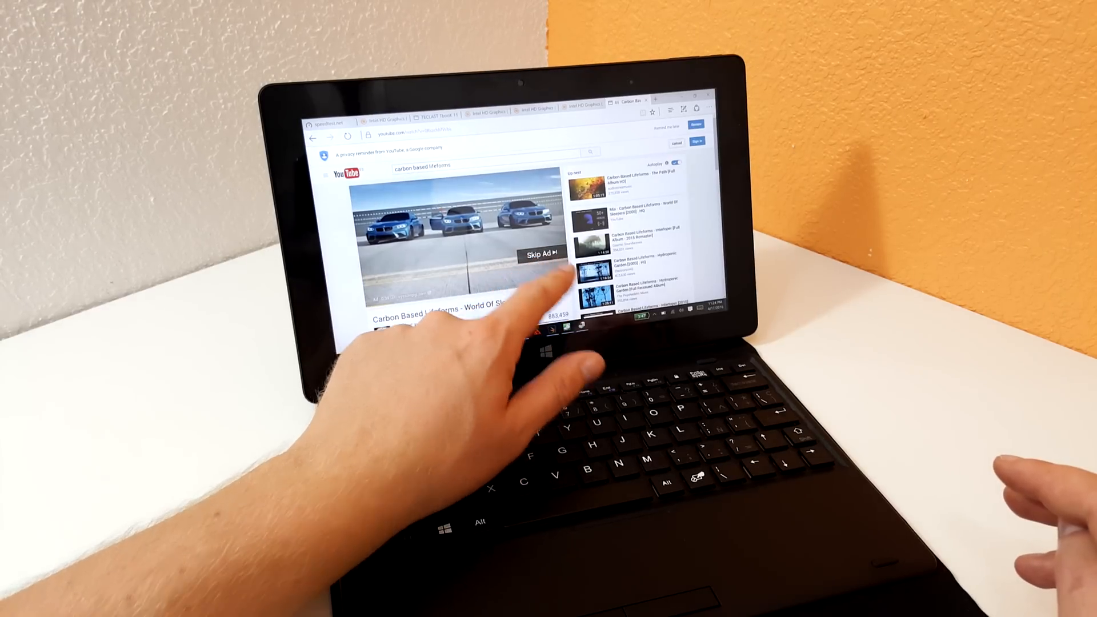
click(541, 254)
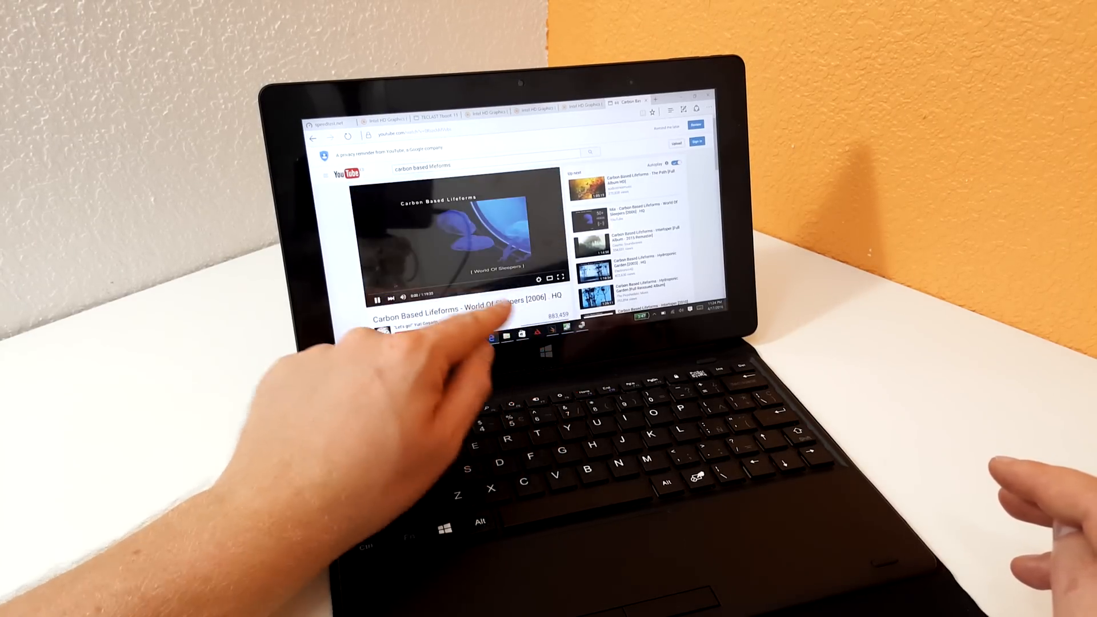